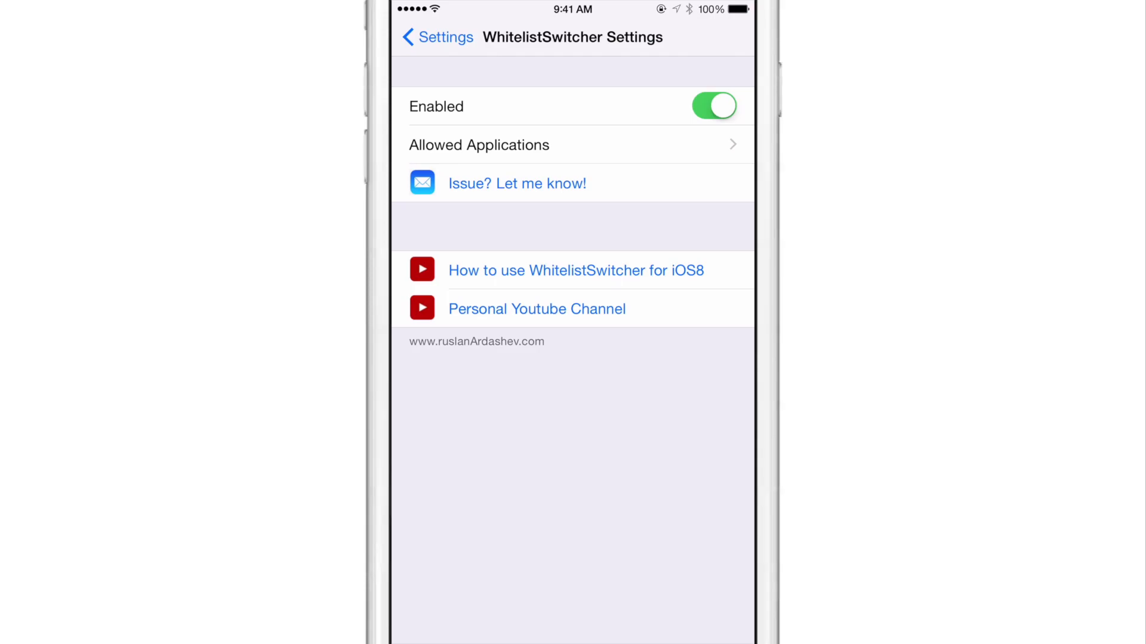
Step: Switch the WhitelistSwitcher tweak off, then back on
left_click(713, 106)
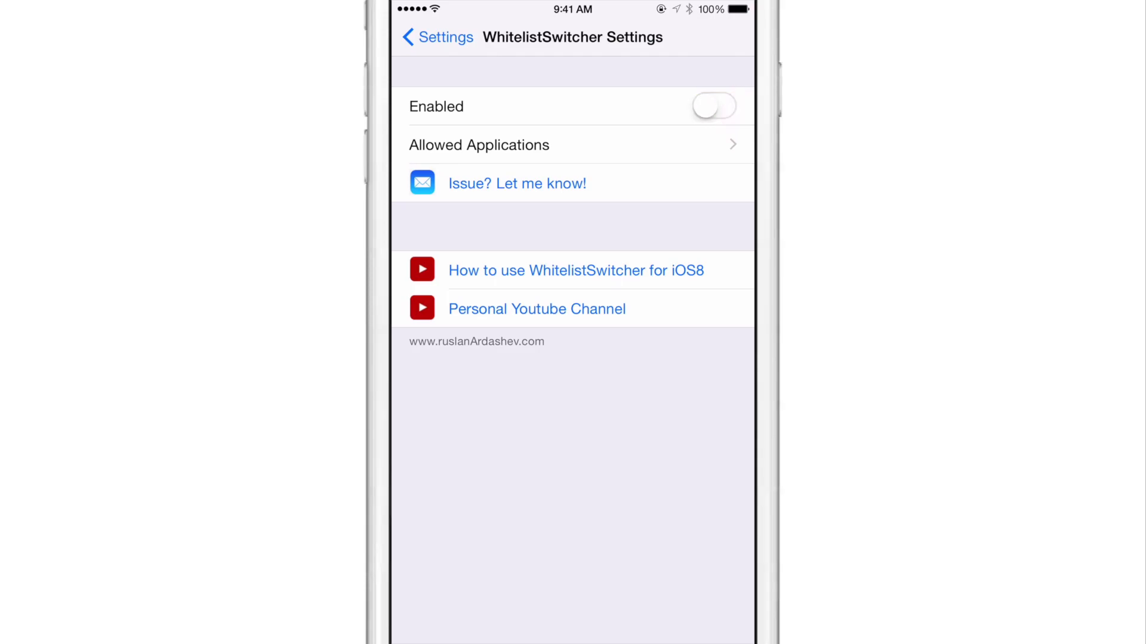
left_click(714, 107)
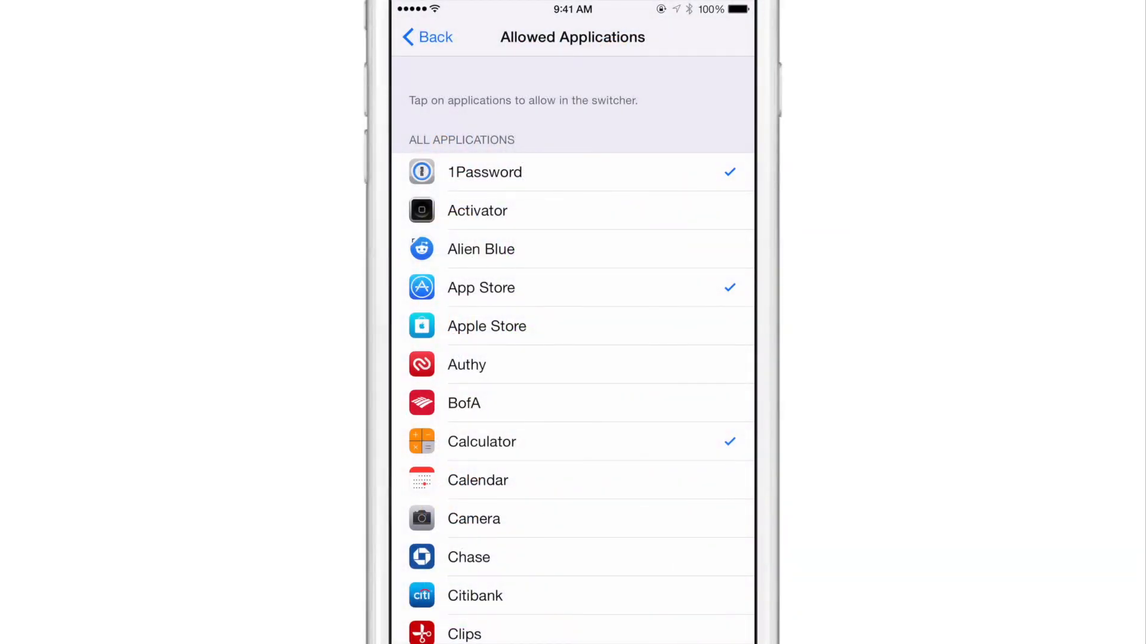
Step: Open the app switcher and swipe through the Calculator, Safari and Clock cards
left_click(427, 36)
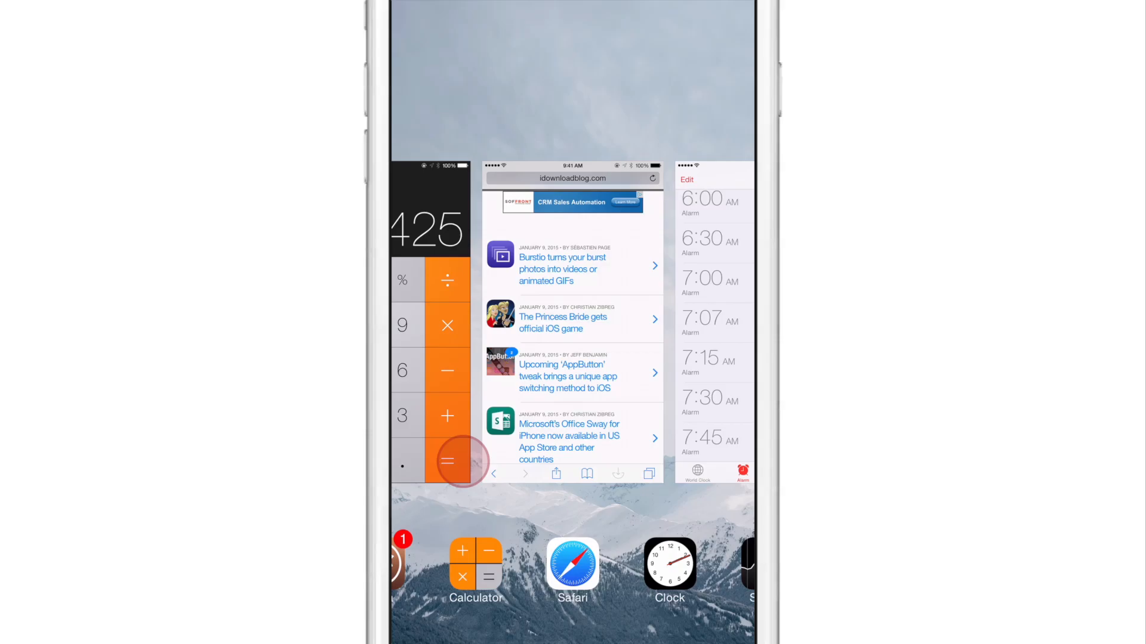
scroll("left", 3)
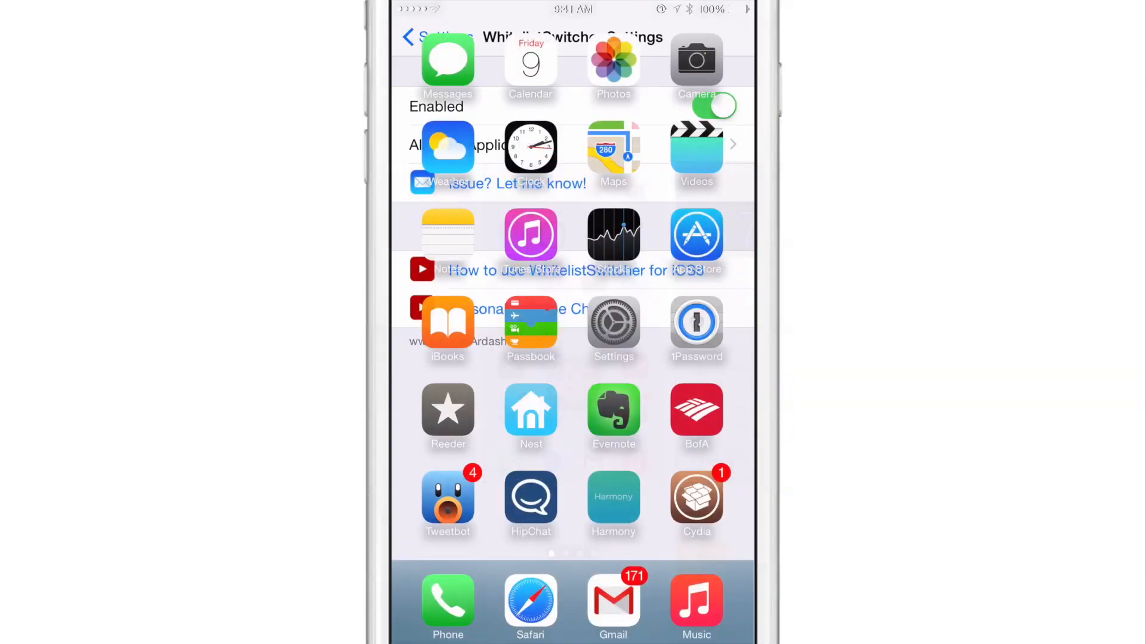
Step: Scroll the iDownloadBlog front page in Safari, then return home
left_click(531, 605)
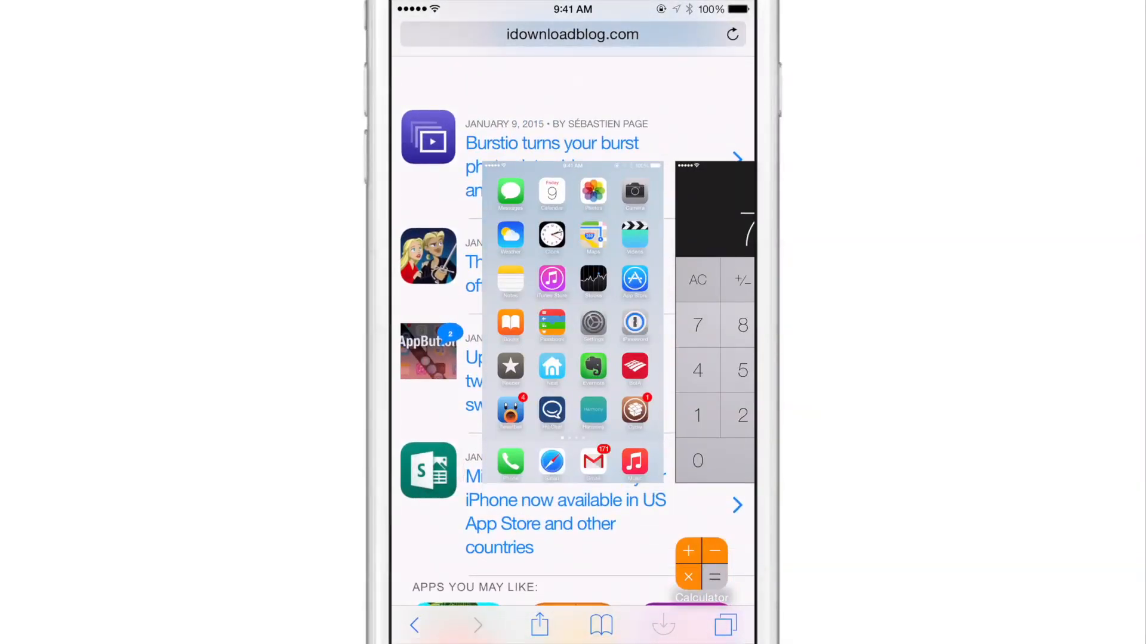
scroll("down", 3)
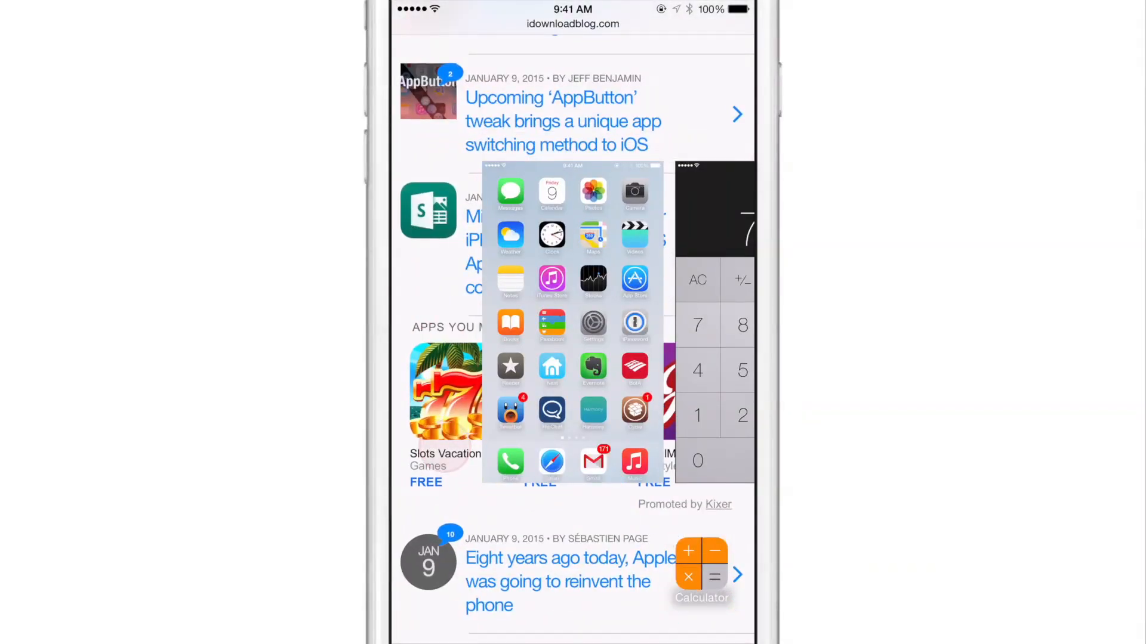
scroll("up", 3)
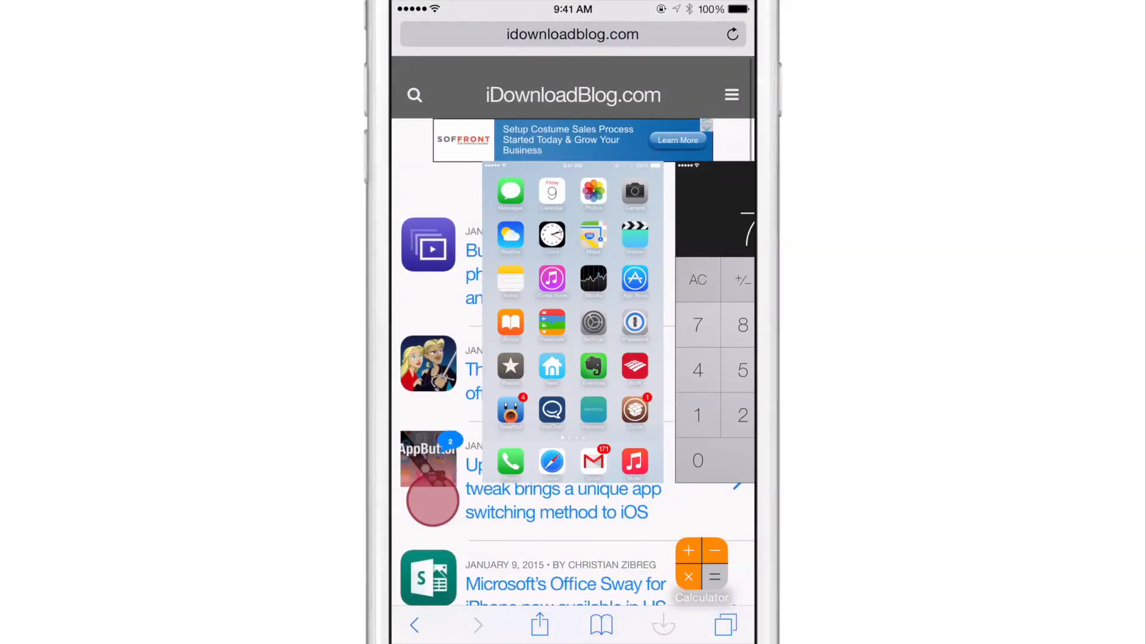
left_click(731, 34)
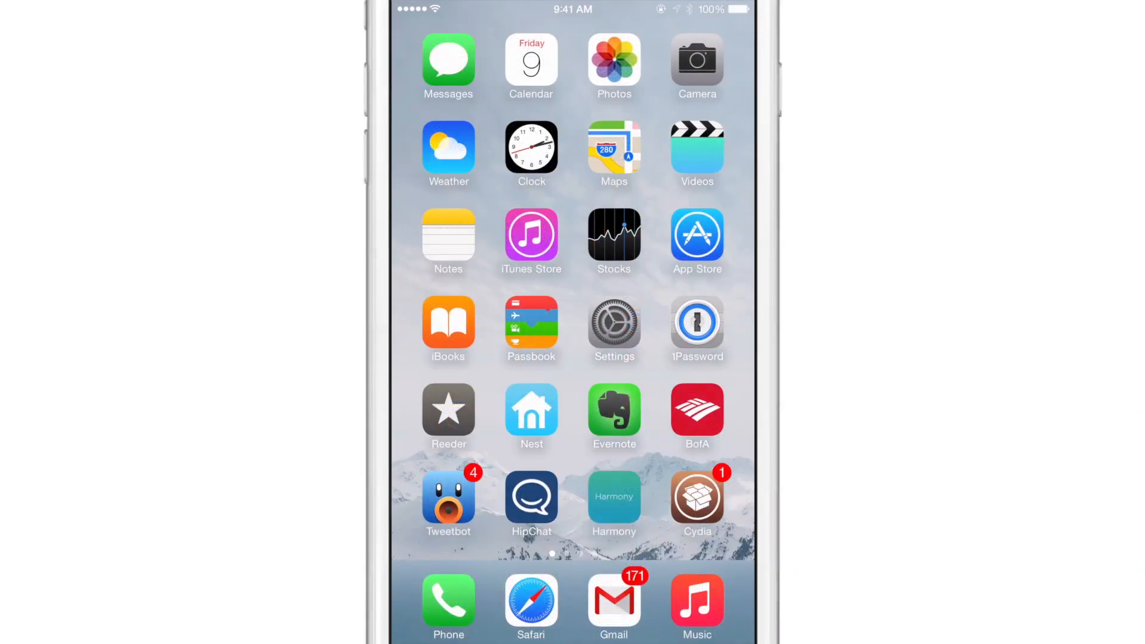
Step: Scroll through the WhitelistSwitcher 1.0-3 package details in Cydia
left_click(696, 498)
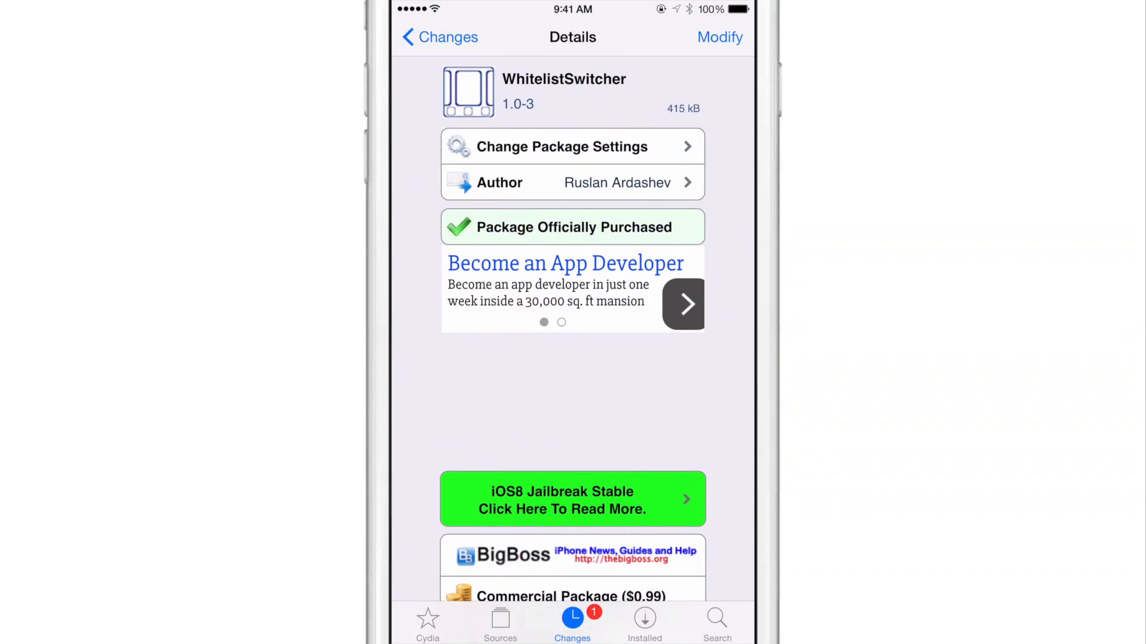
scroll("down", 3)
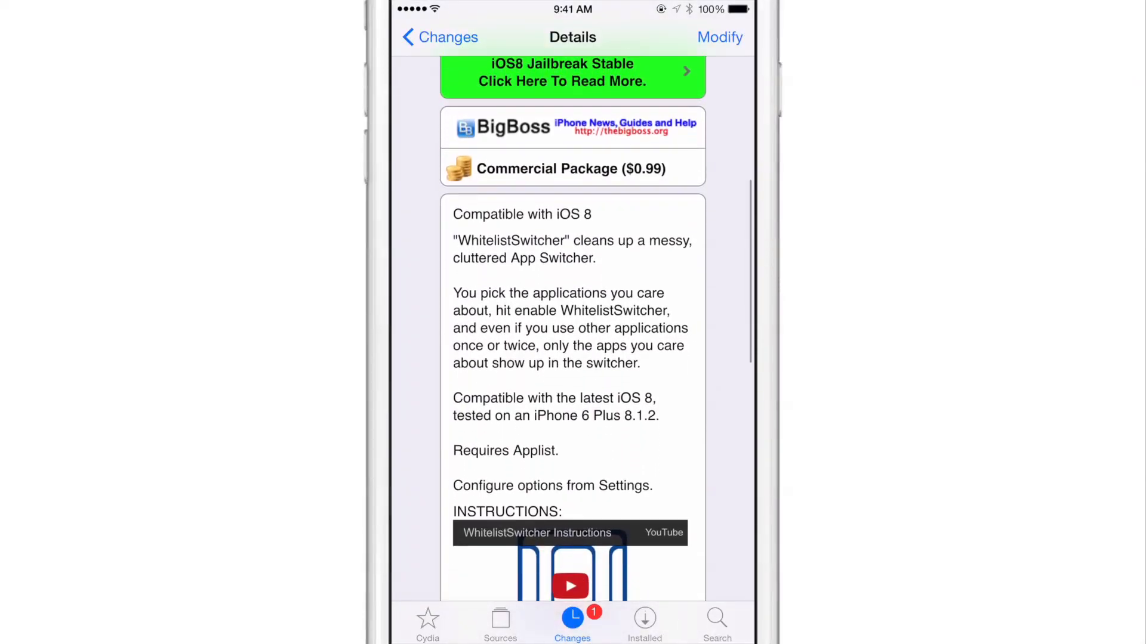
scroll("down", 3)
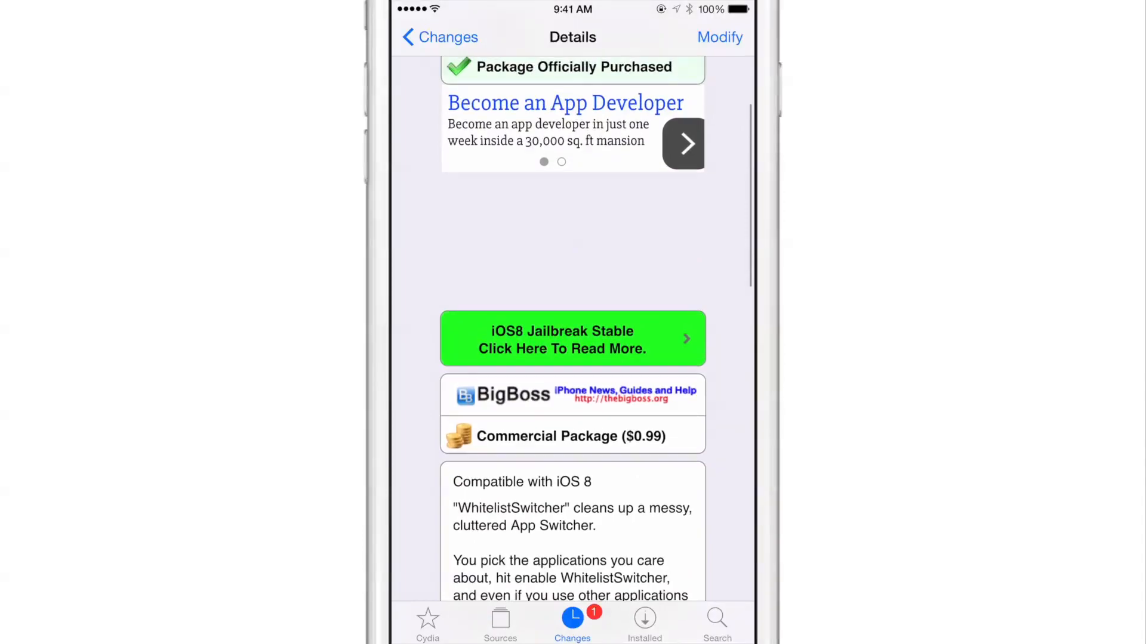